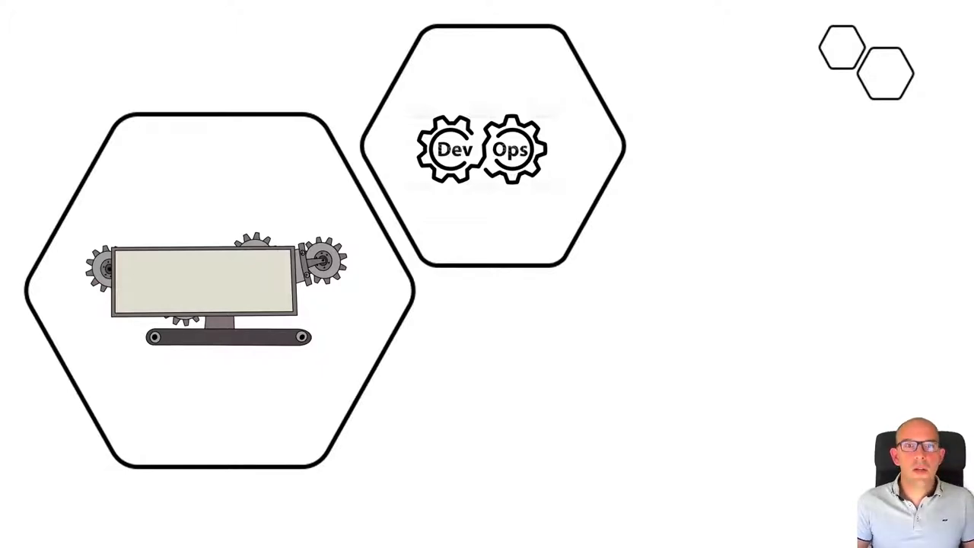
mouse_move(323, 79)
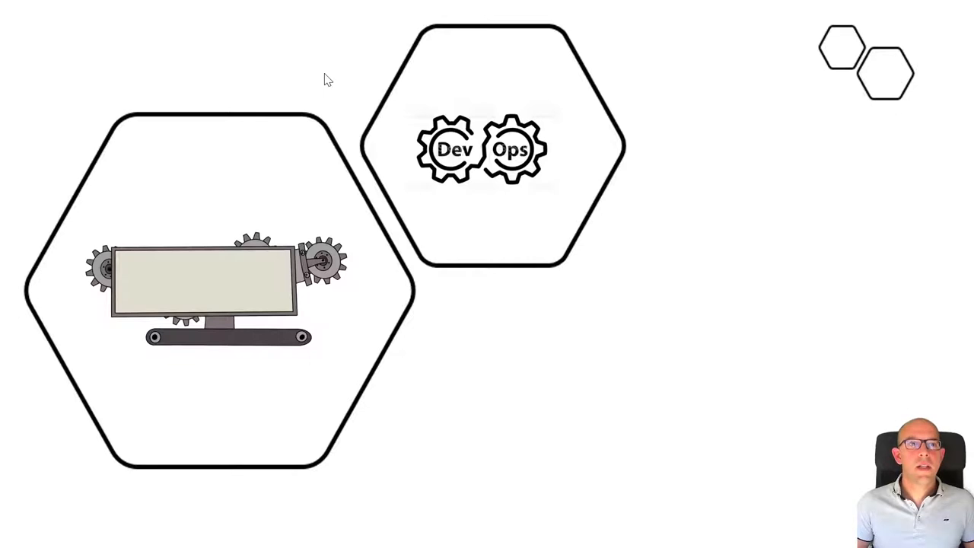